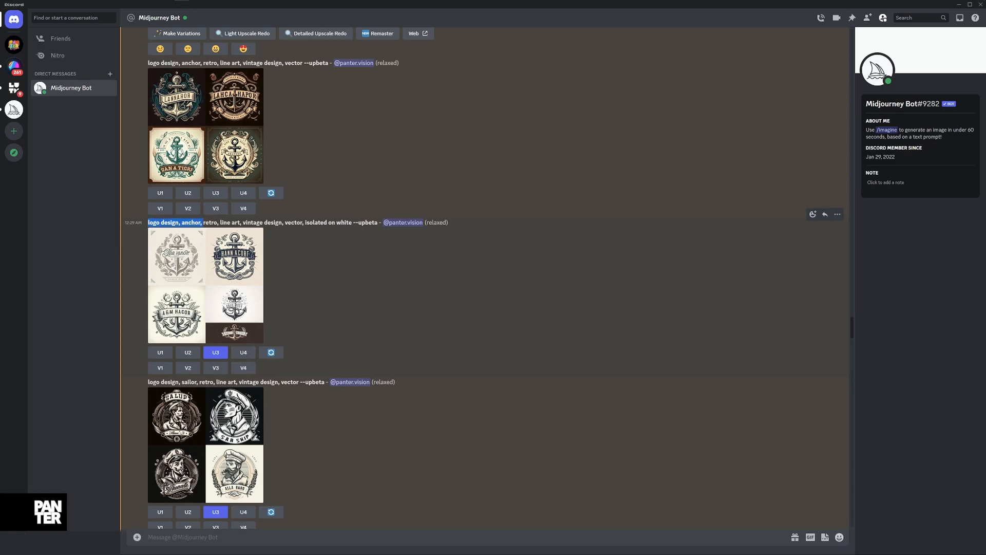
double_click(191, 222)
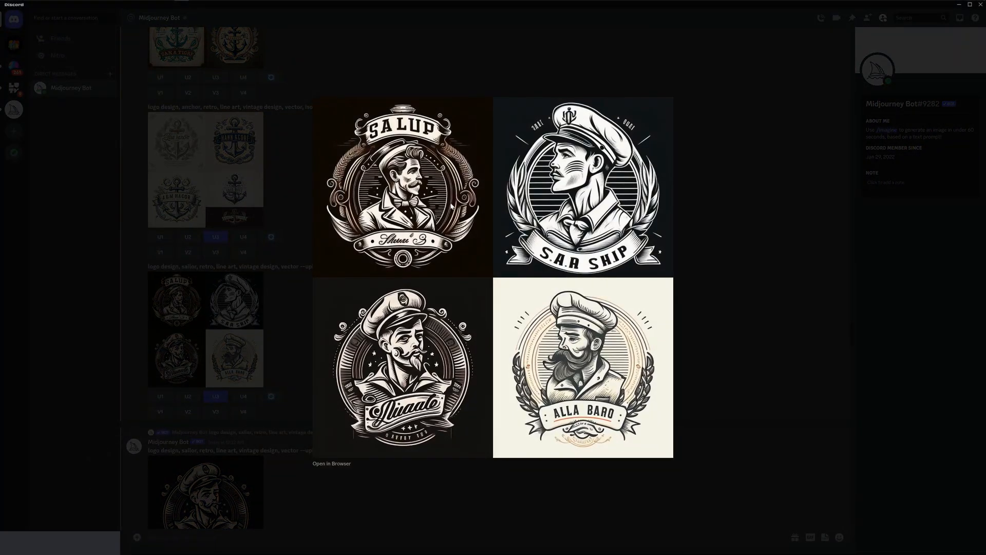
mouse_move(281, 313)
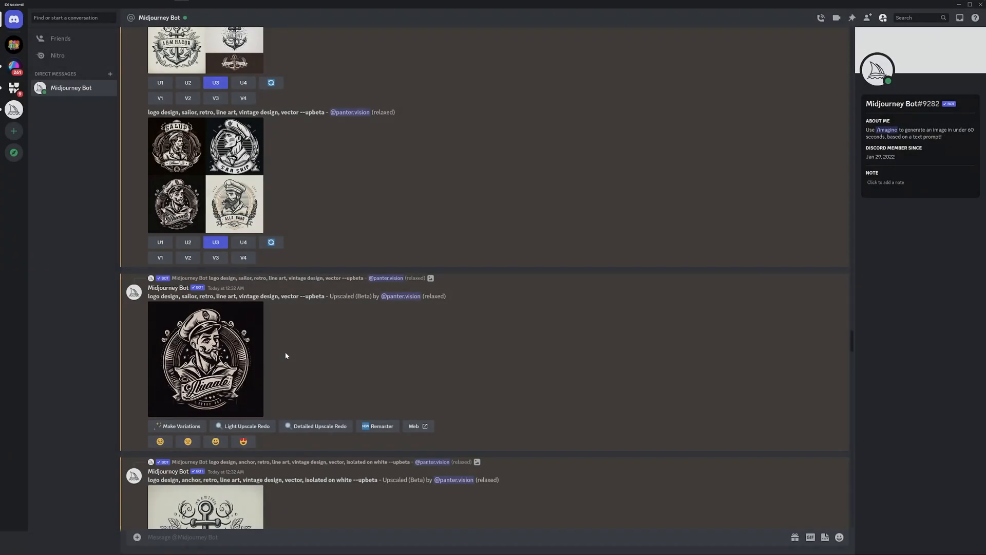
left_click(206, 506)
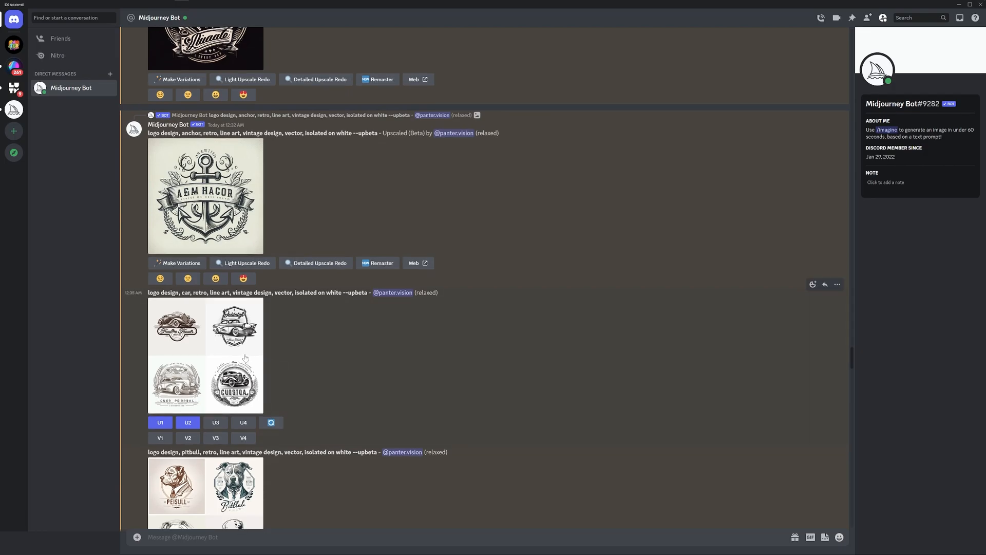
left_click(205, 355)
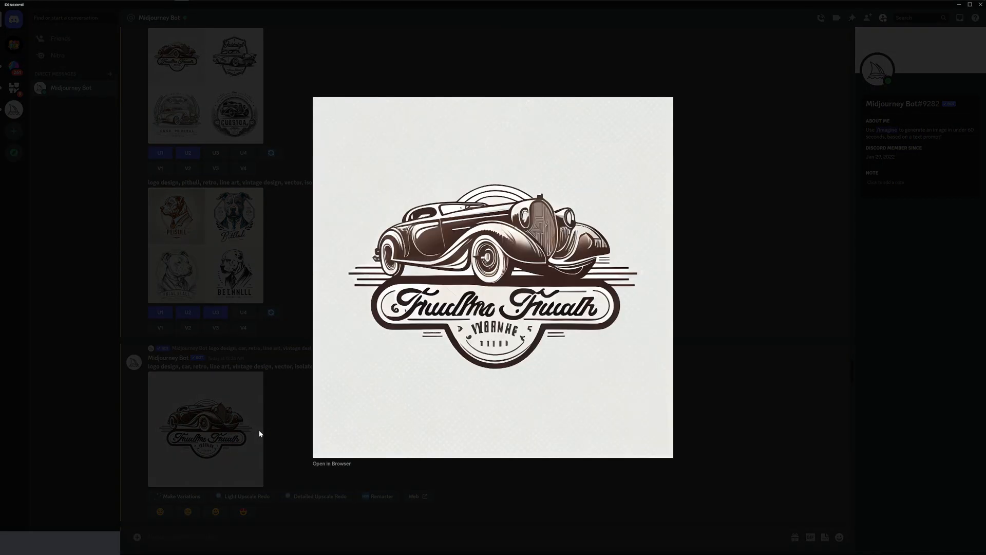
mouse_move(532, 250)
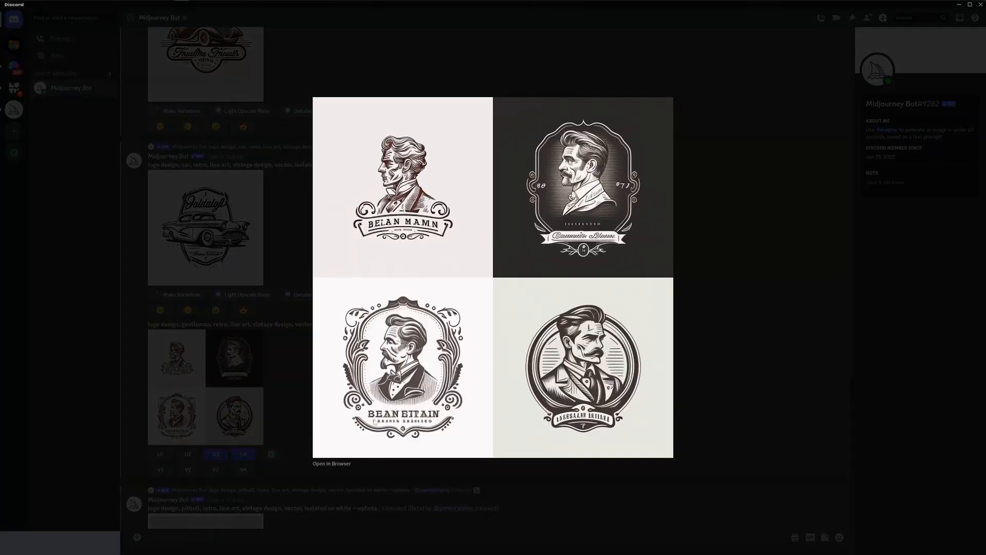
mouse_move(264, 365)
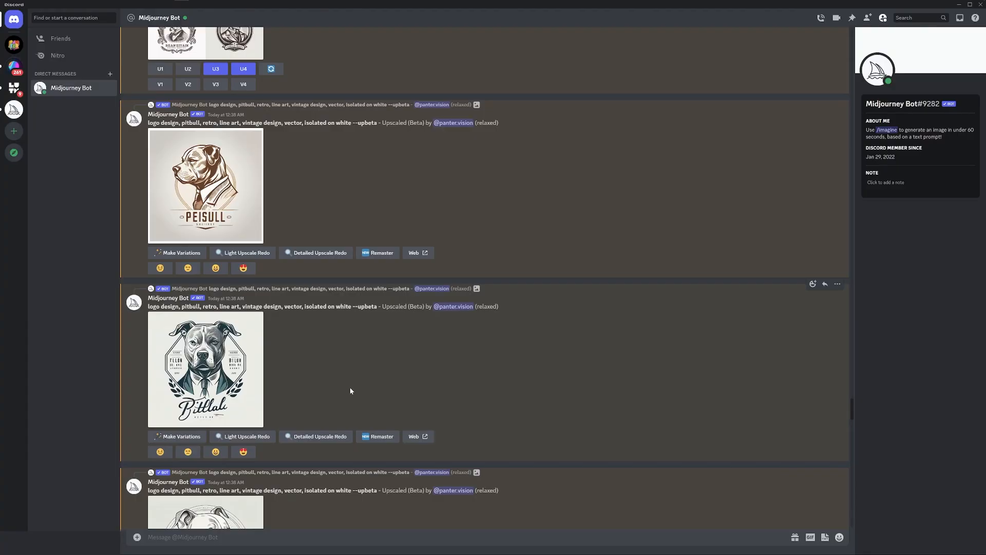
scroll("down", 3)
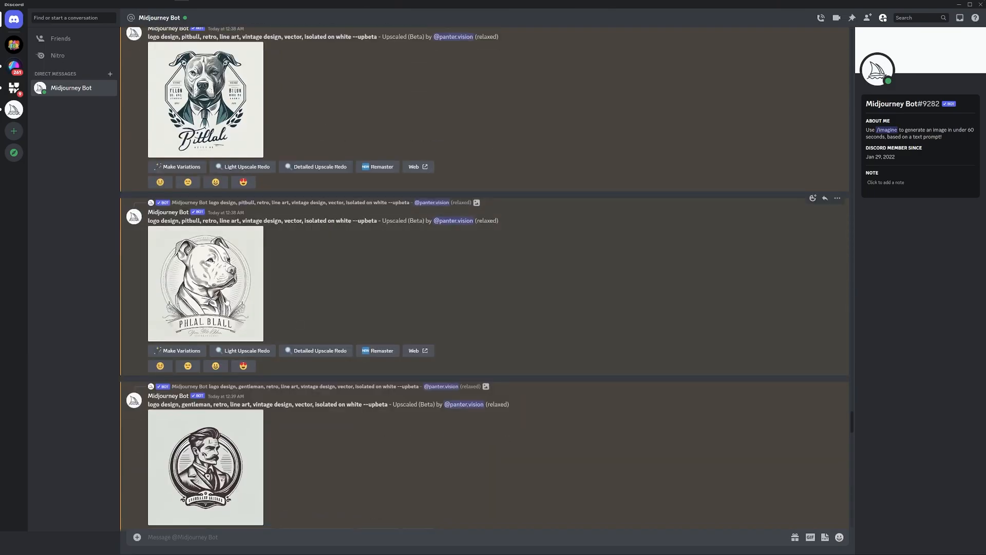
left_click(204, 283)
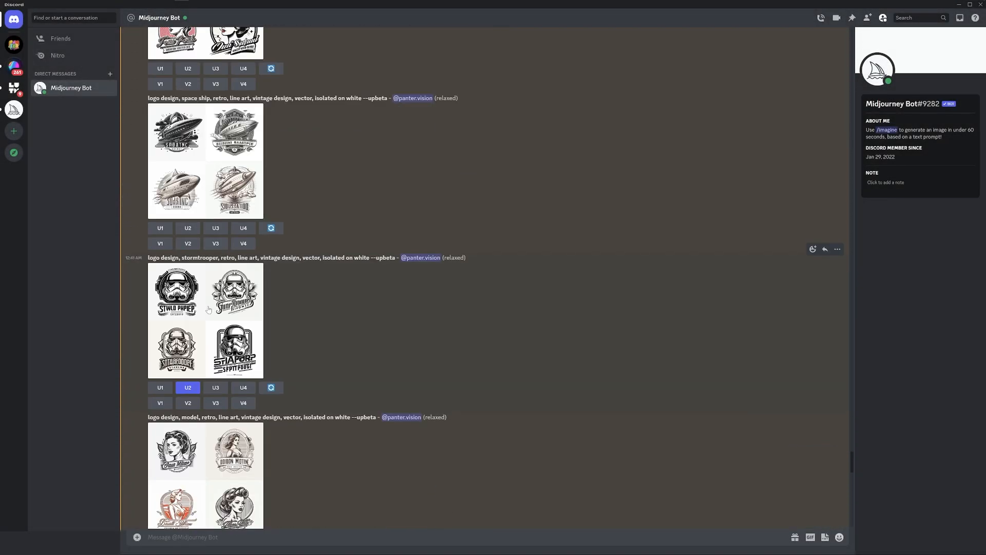
left_click(187, 387)
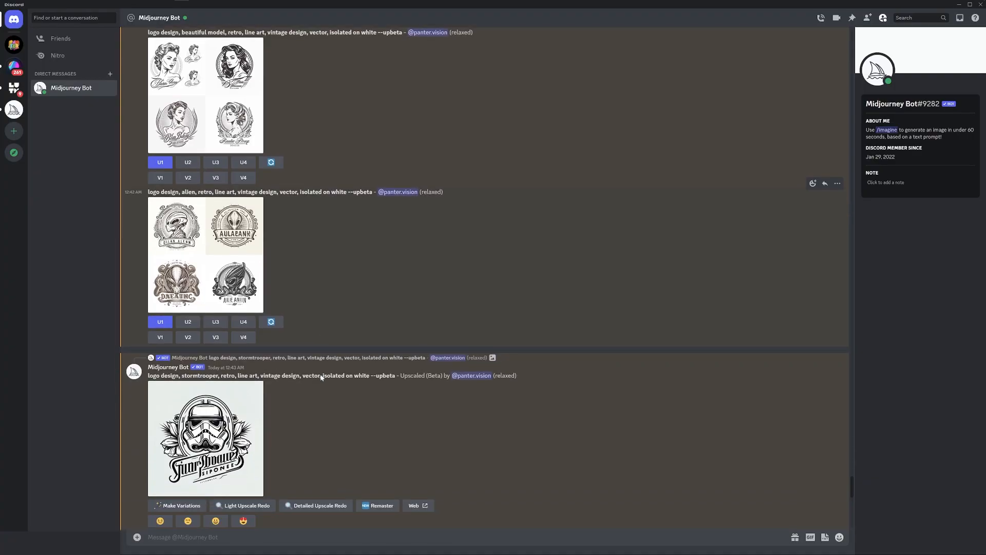
left_click(205, 438)
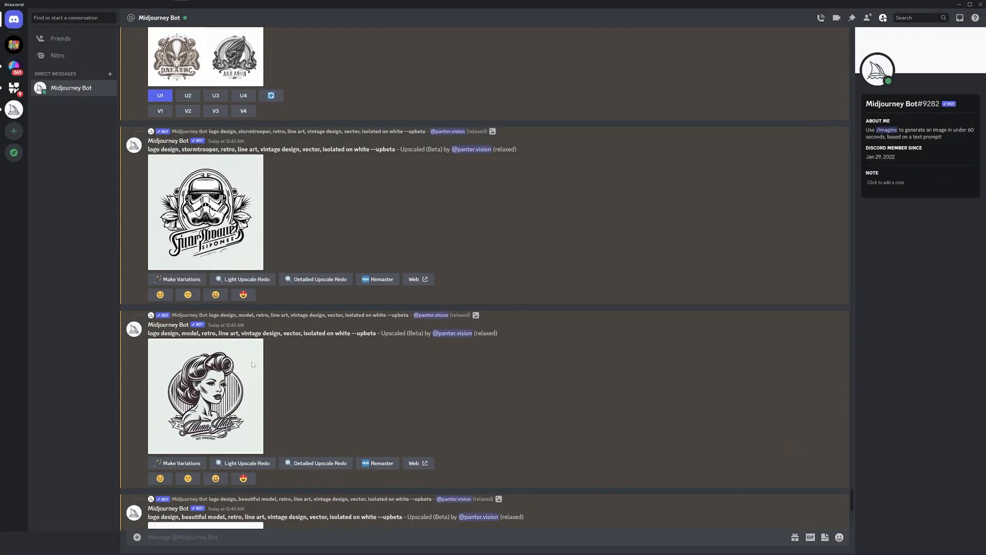
left_click(205, 395)
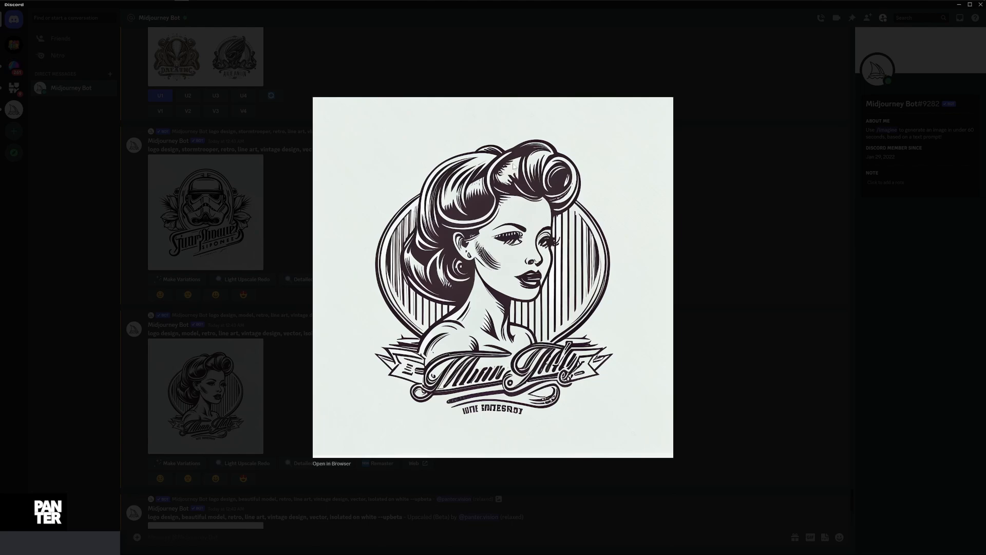
mouse_move(695, 302)
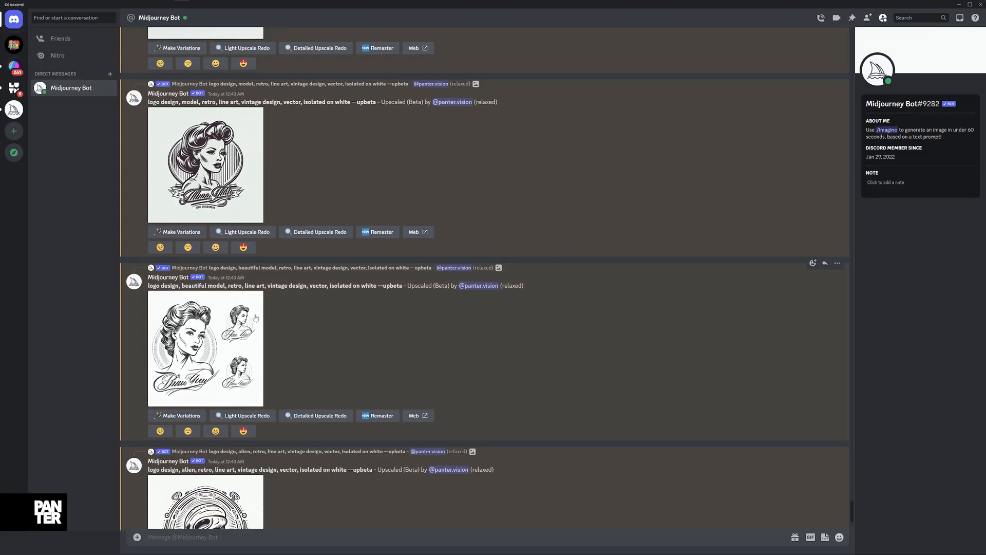
left_click(205, 349)
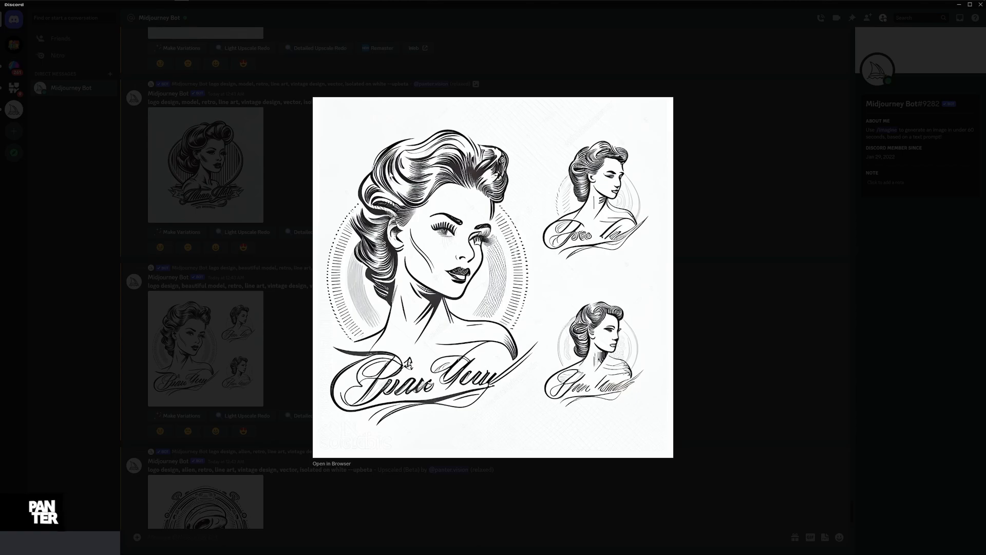
mouse_move(326, 443)
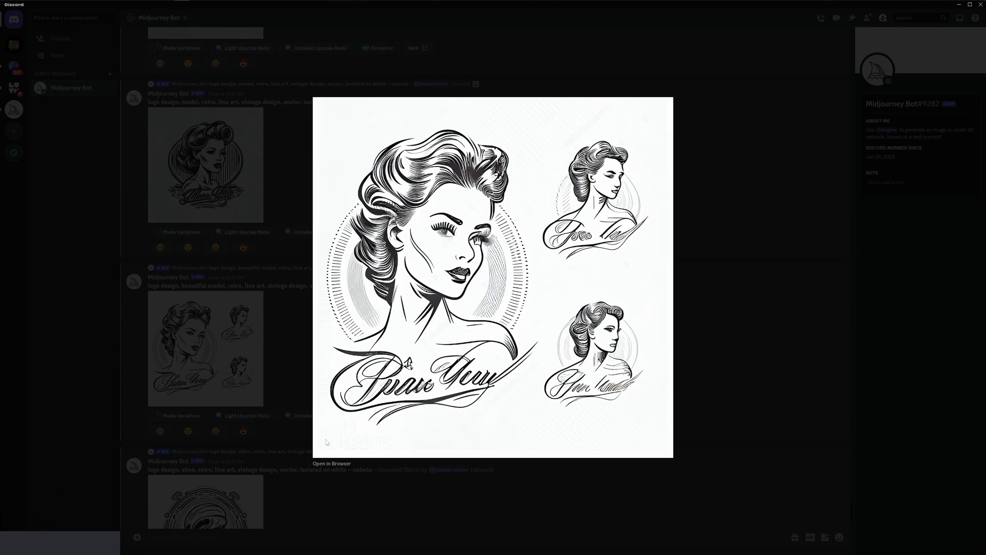
mouse_move(727, 344)
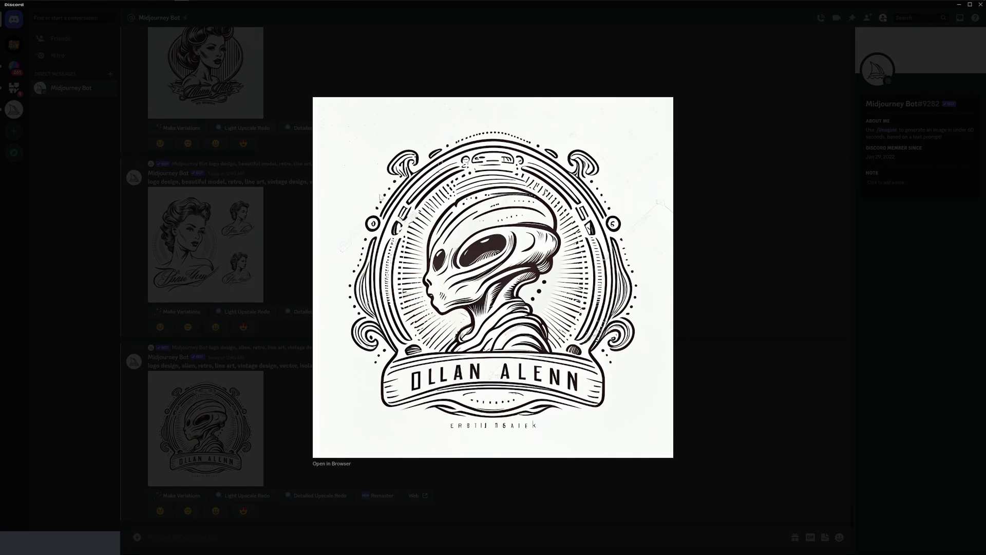
mouse_move(775, 327)
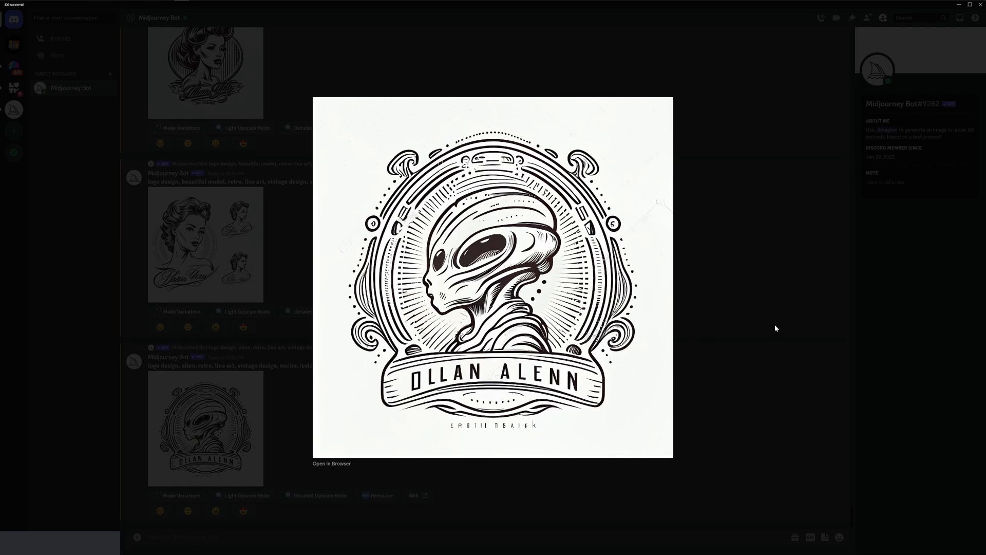
left_click(776, 327)
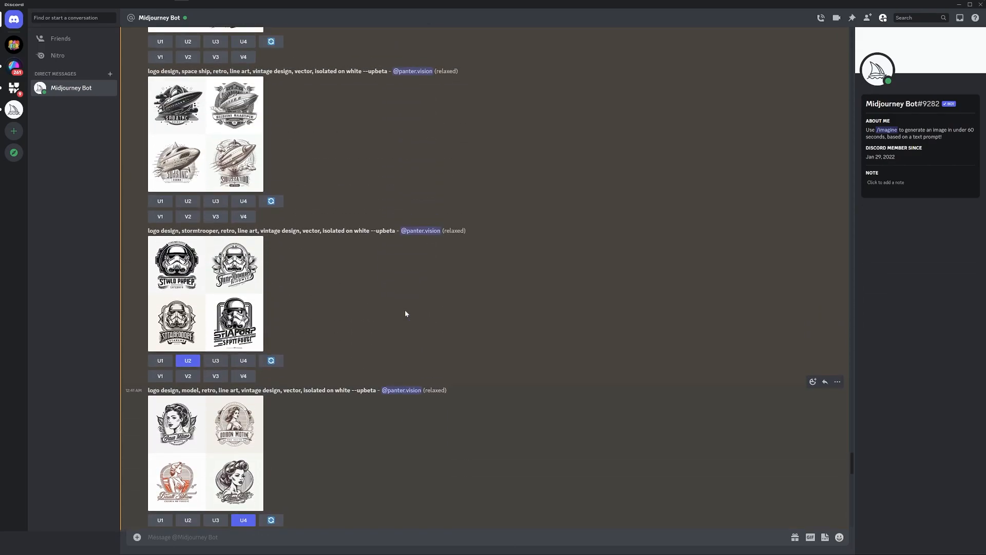
scroll("down", 3)
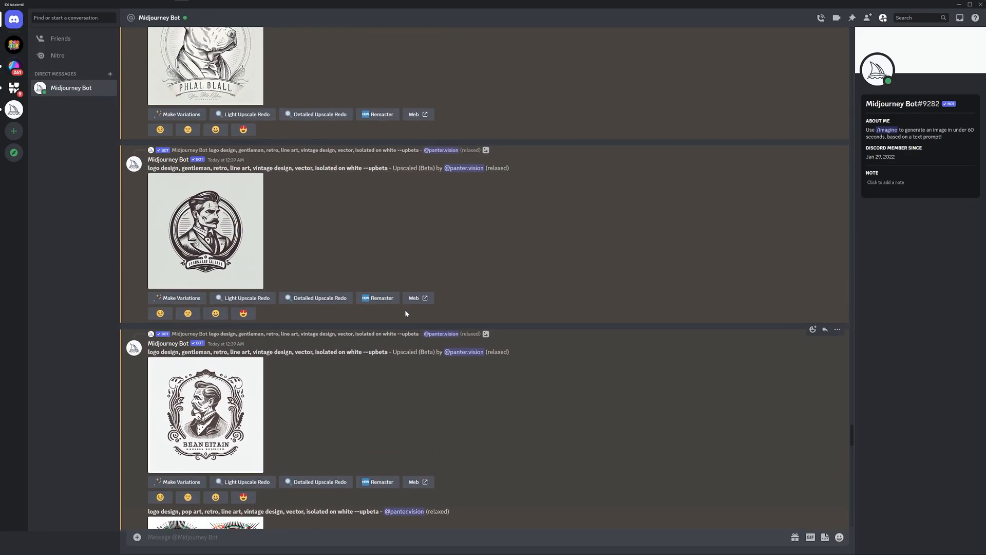
scroll("down", 3)
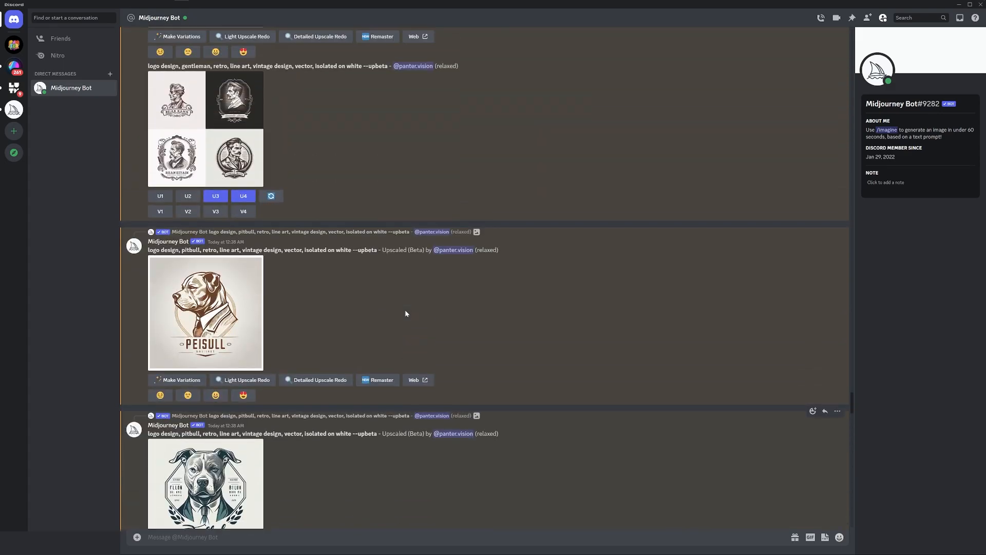
scroll("down", 3)
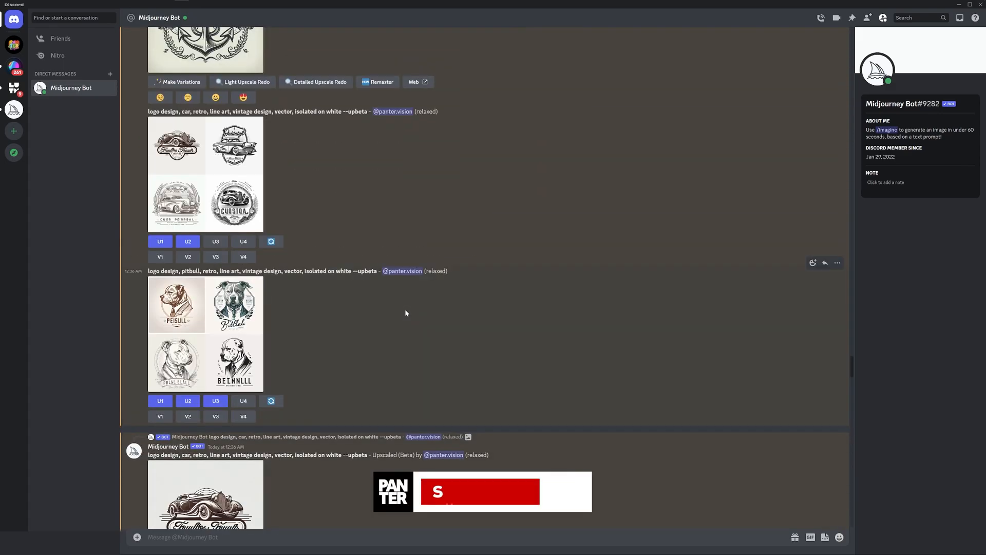